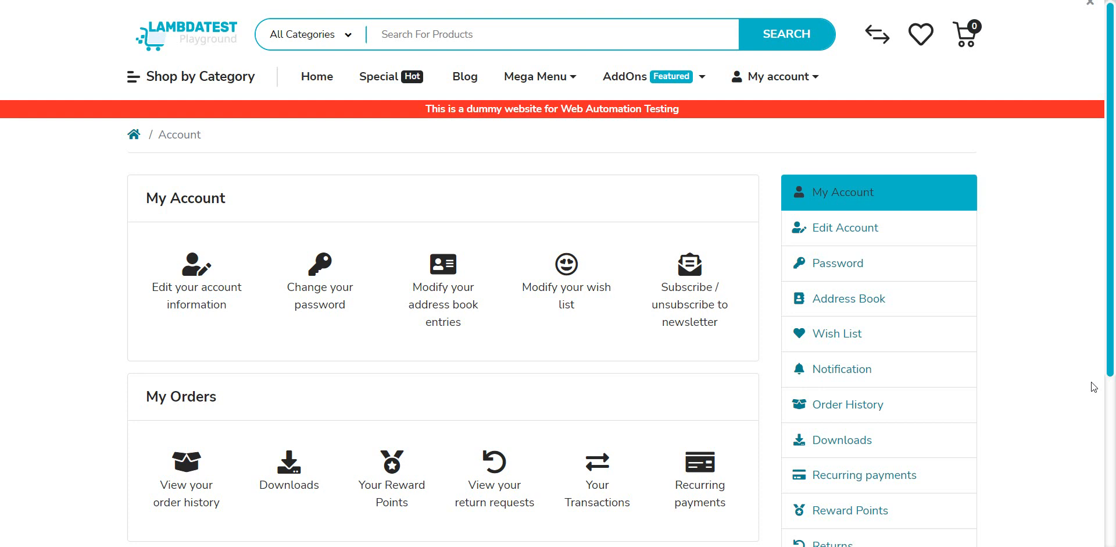
{"action": "mouse_move", "coordinate": [1066, 355]}
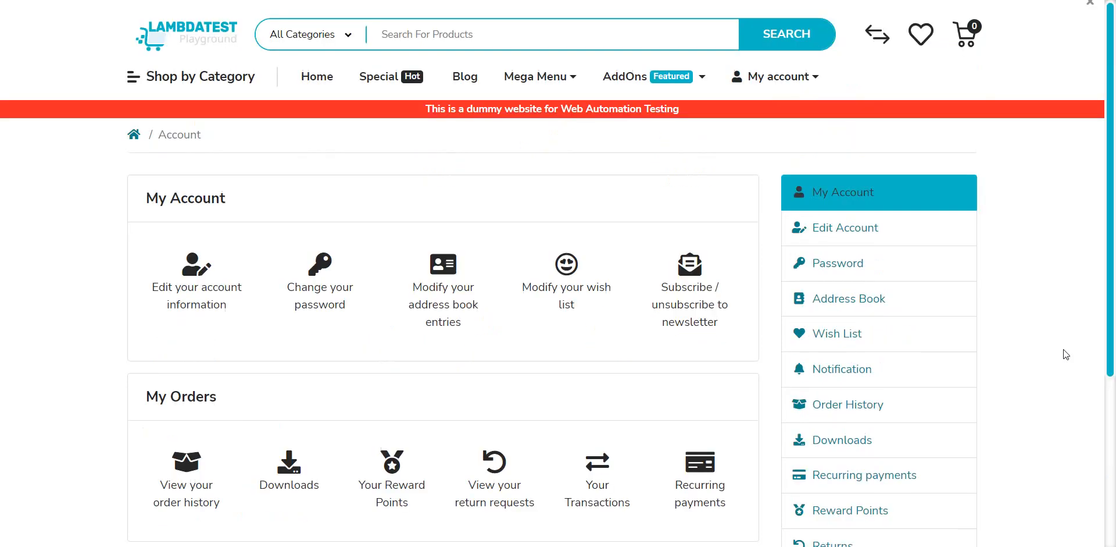
{"action": "mouse_move", "coordinate": [1039, 356]}
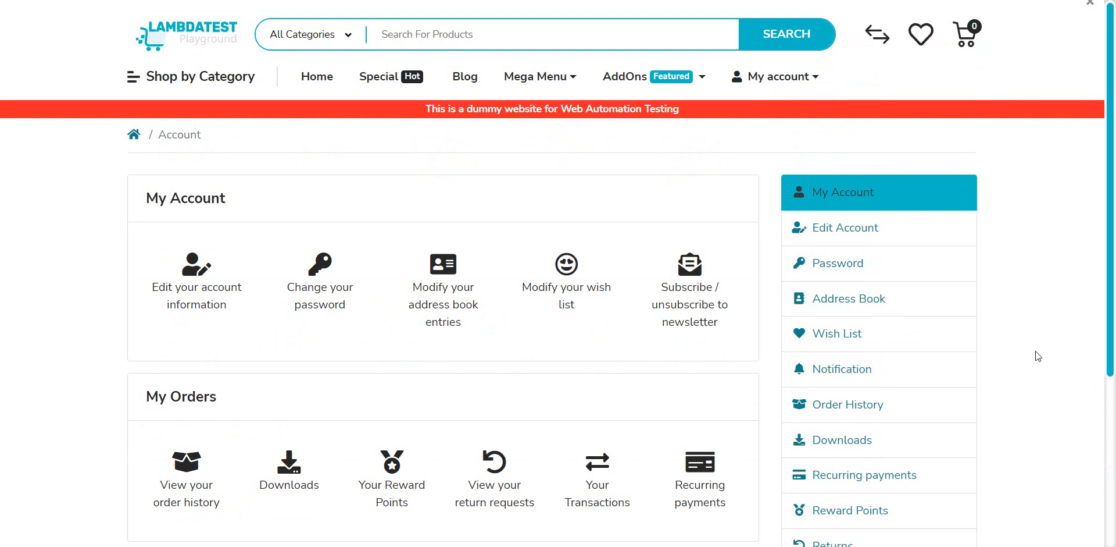
{"action": "mouse_move", "coordinate": [134, 31]}
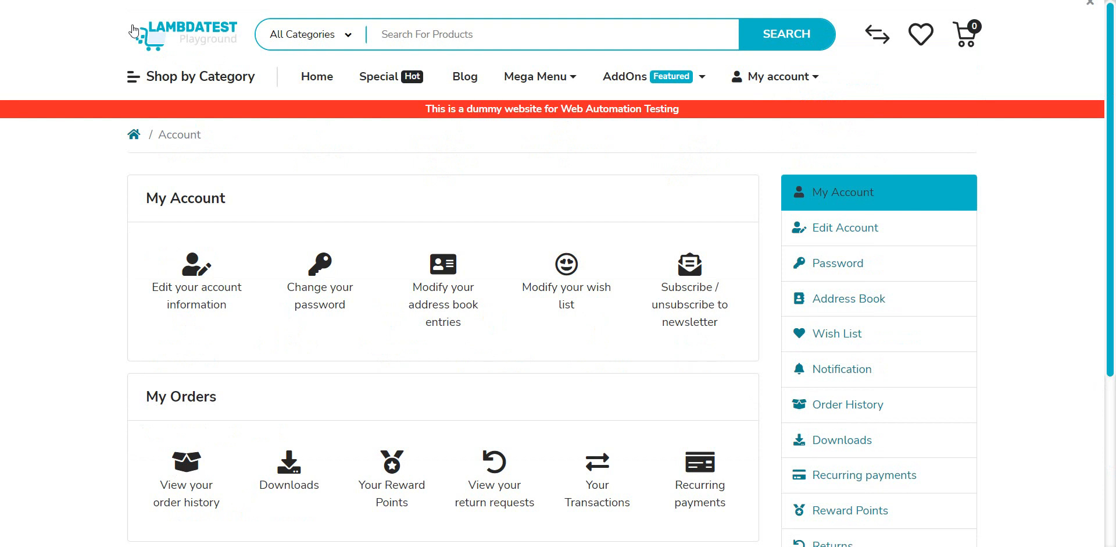
Launch E2E testing in Chrome and run rester.cy.js: Login check passes, Order History check times out
{"action": "left_click", "coordinate": [775, 75]}
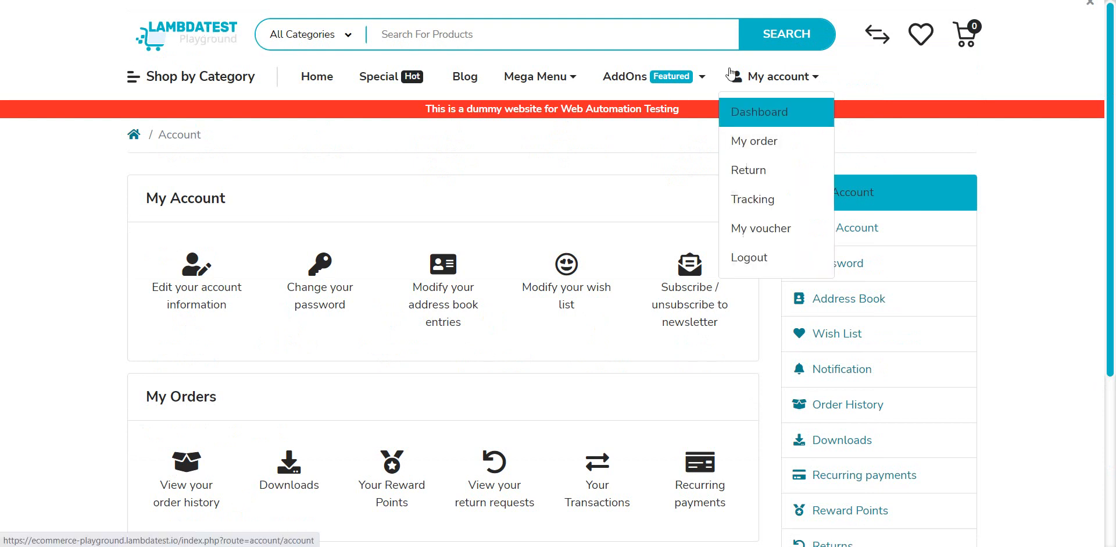
{"action": "mouse_move", "coordinate": [199, 224]}
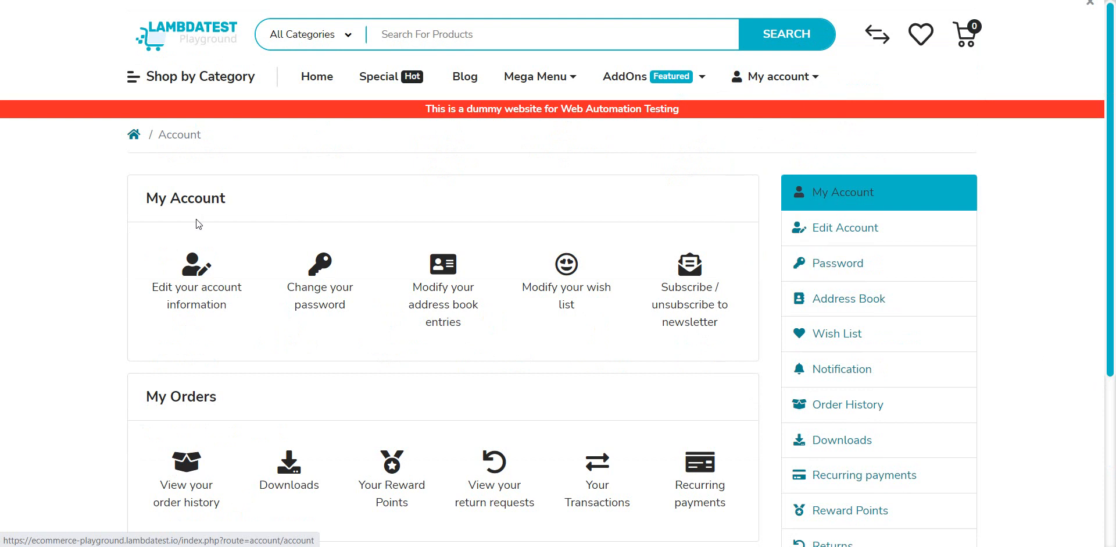
{"action": "scroll", "scroll_direction": "down", "scroll_amount": 3}
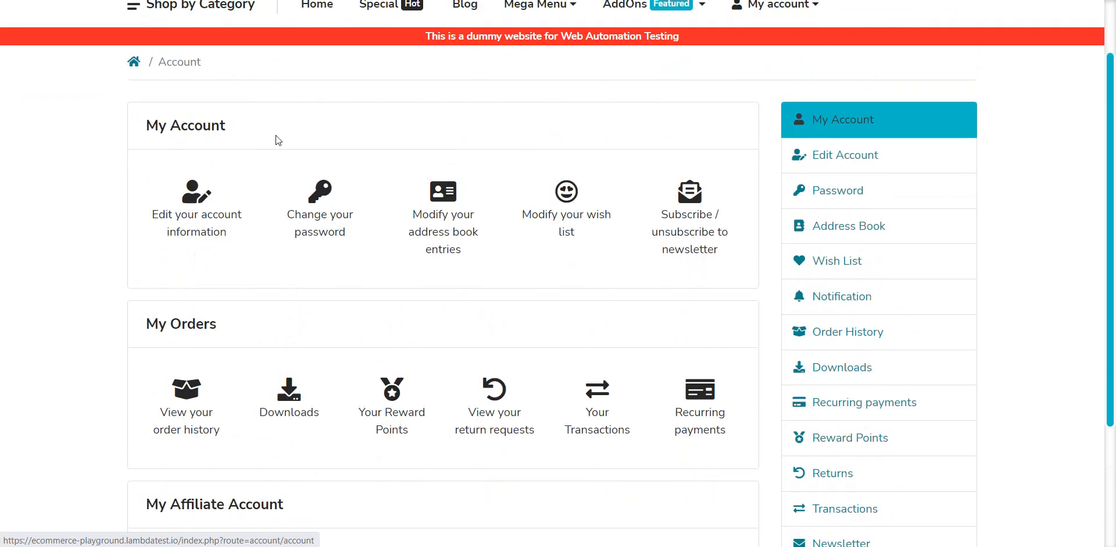
{"action": "mouse_move", "coordinate": [221, 225]}
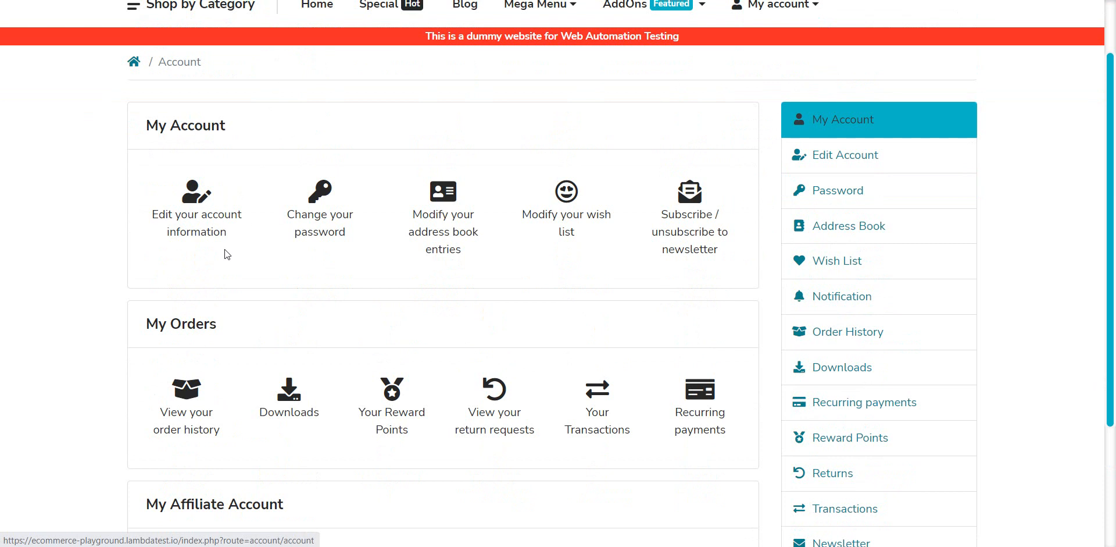
{"action": "mouse_move", "coordinate": [186, 376]}
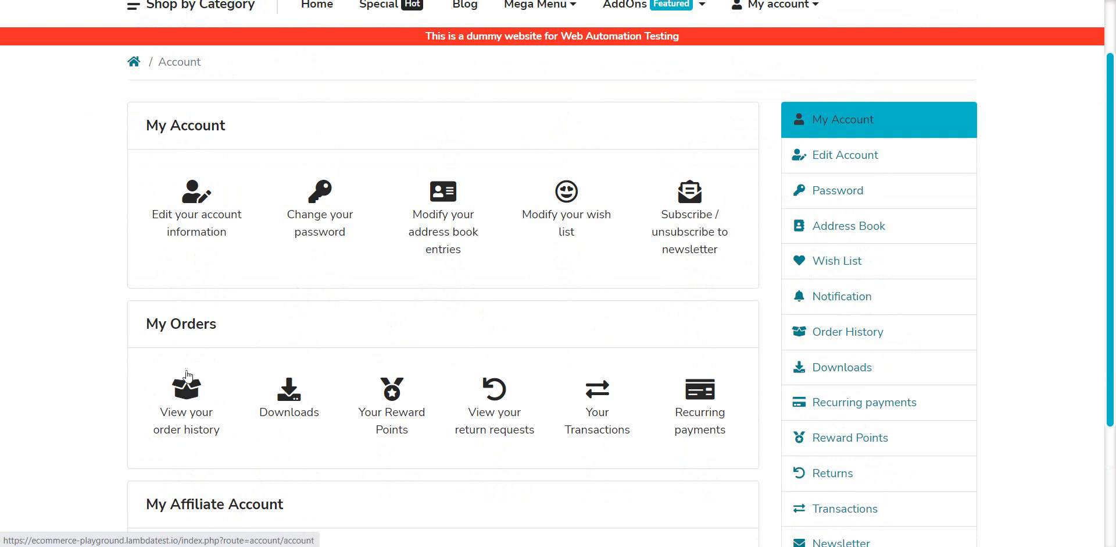
{"action": "mouse_move", "coordinate": [205, 252]}
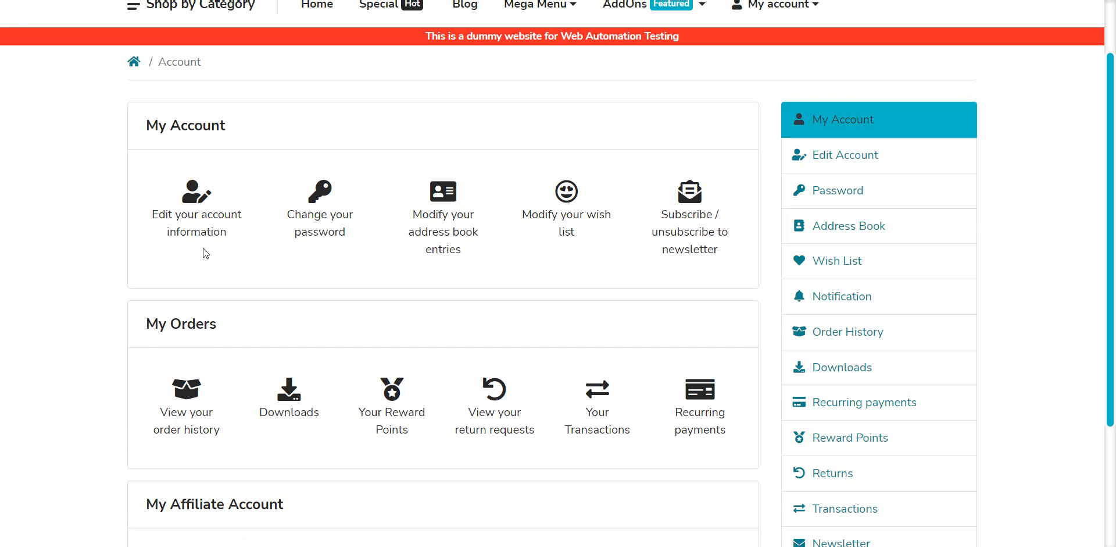
{"action": "left_click", "coordinate": [847, 331]}
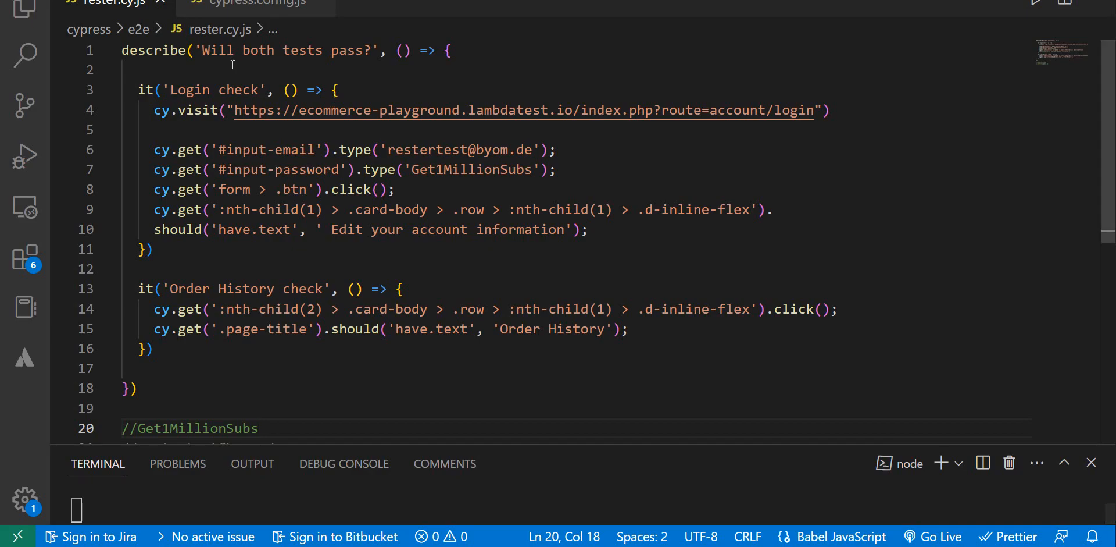
{"action": "mouse_move", "coordinate": [500, 140]}
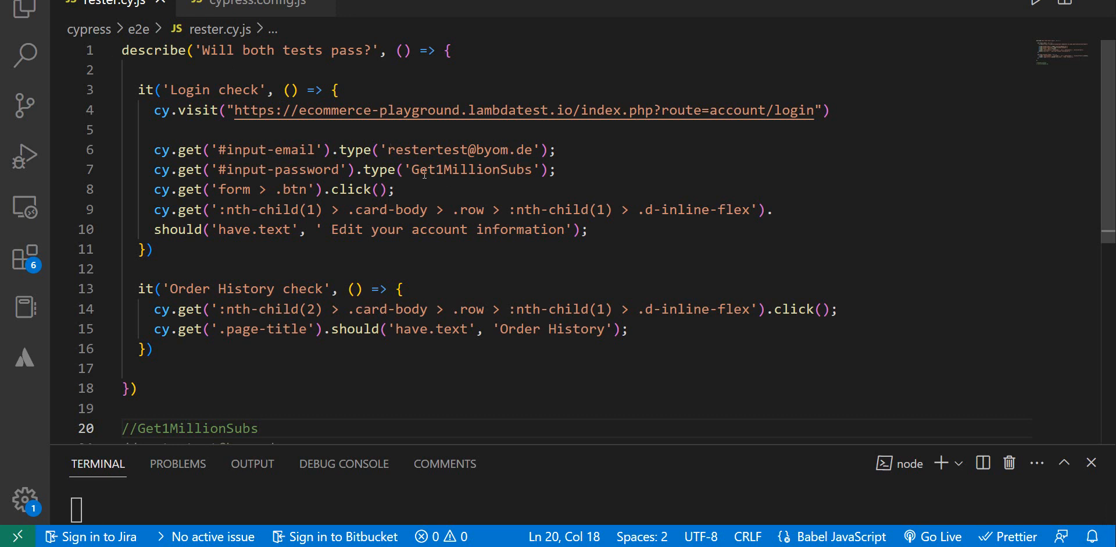
{"action": "mouse_move", "coordinate": [600, 179]}
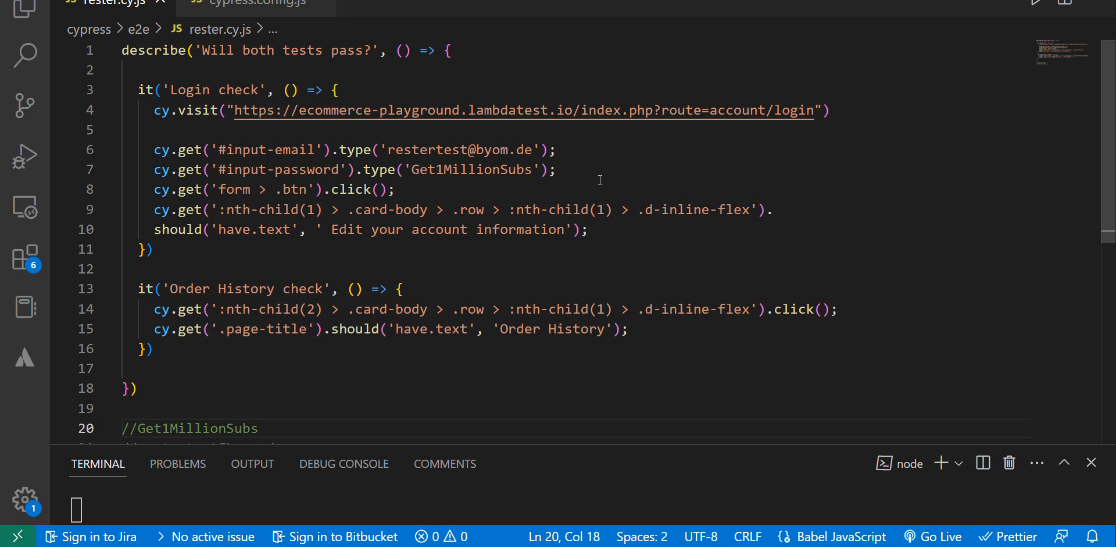
{"action": "mouse_move", "coordinate": [255, 190]}
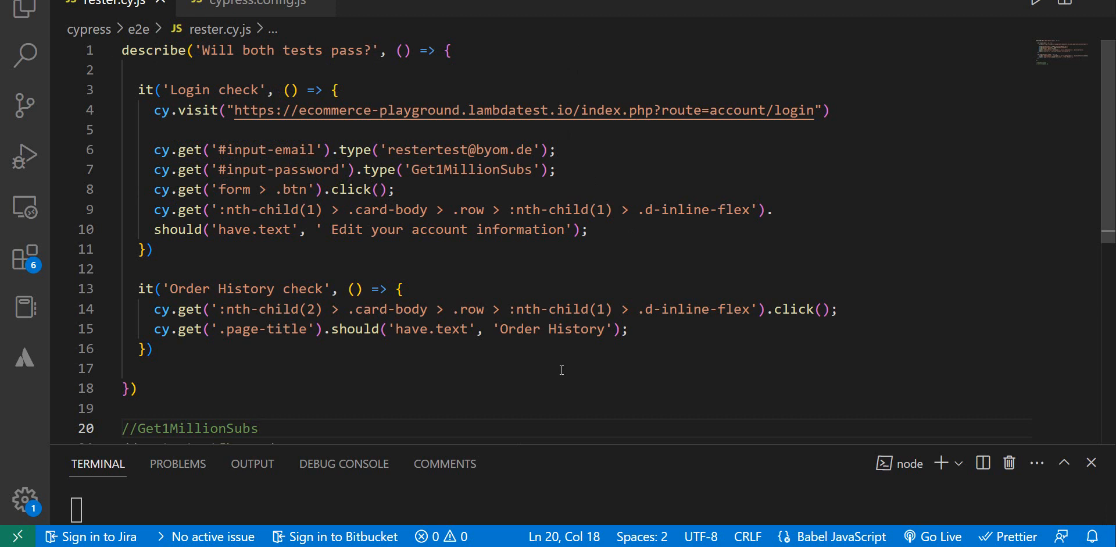
{"action": "mouse_move", "coordinate": [561, 478]}
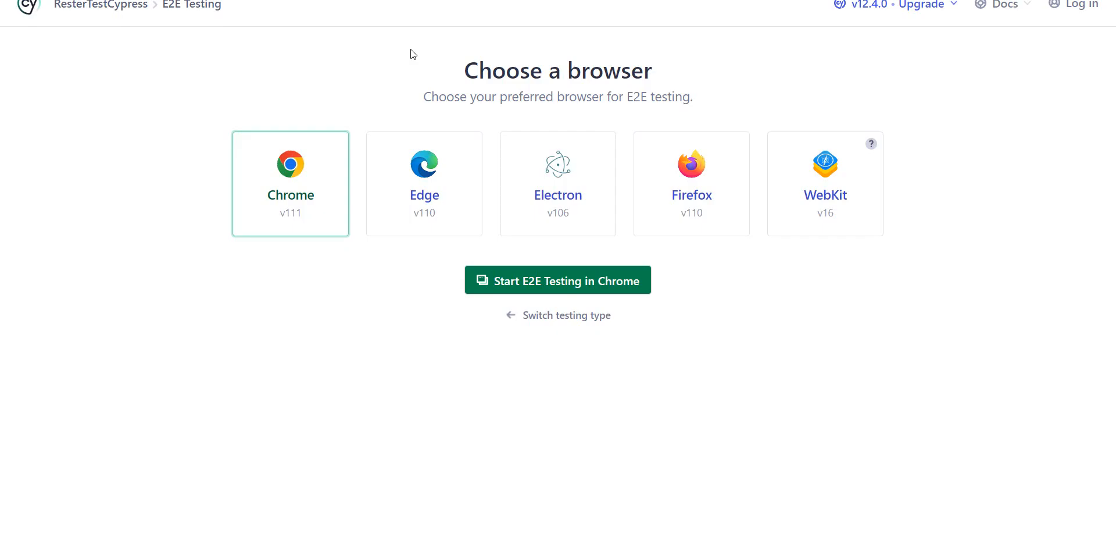
{"action": "mouse_move", "coordinate": [557, 280]}
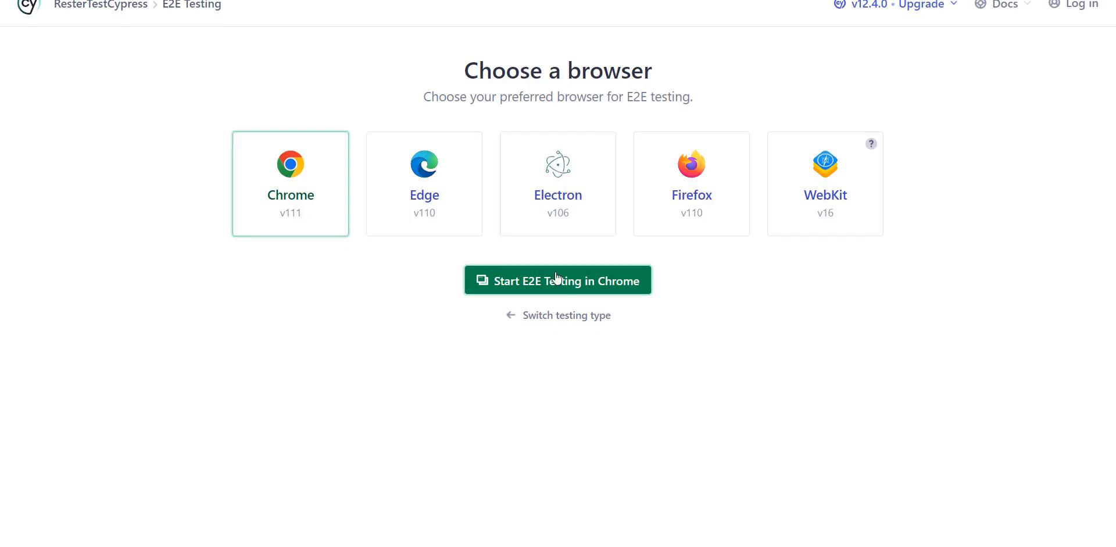
{"action": "left_click", "coordinate": [557, 280]}
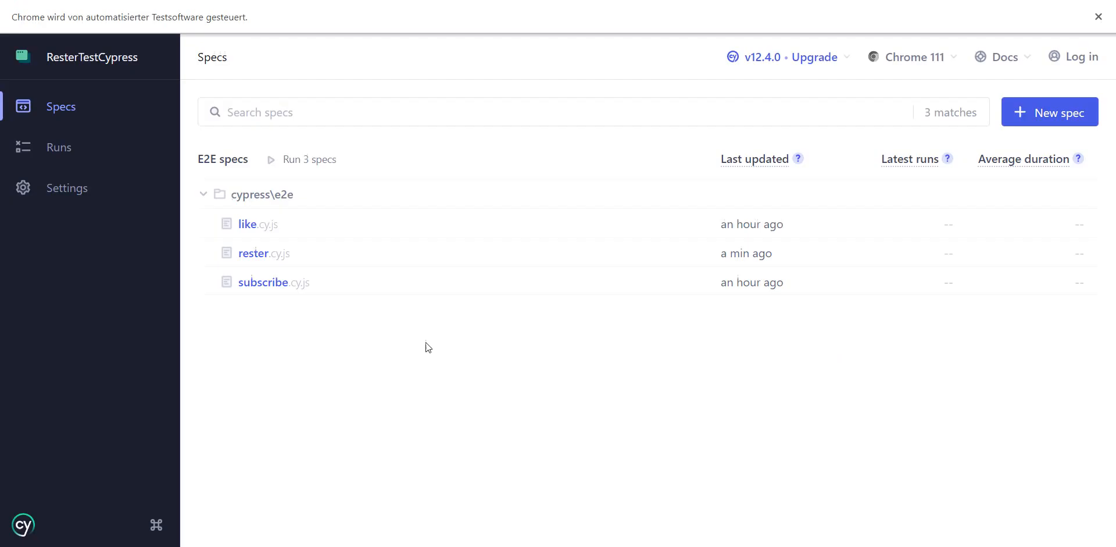
{"action": "mouse_move", "coordinate": [258, 253]}
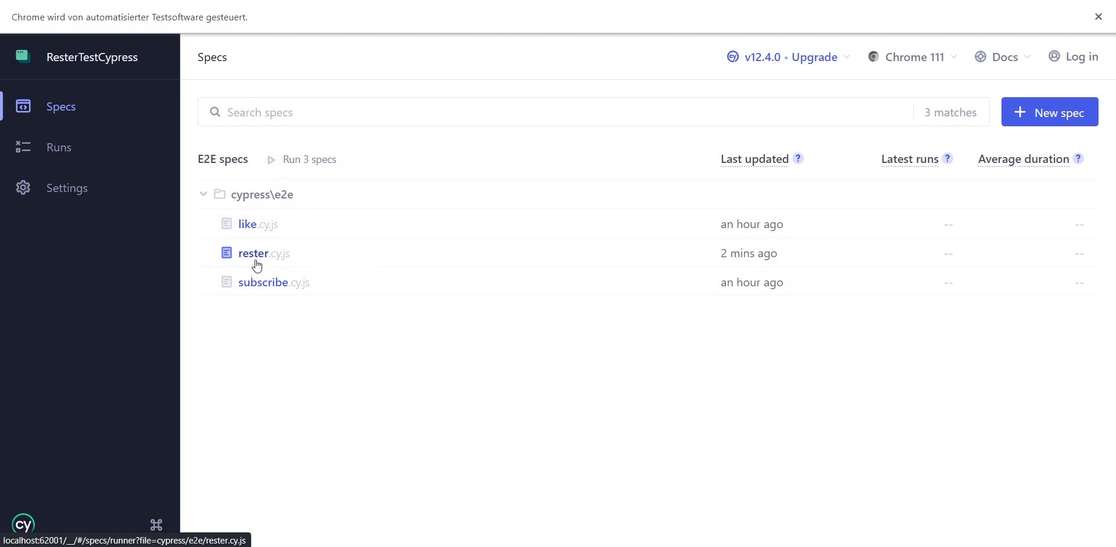
{"action": "left_click", "coordinate": [252, 252]}
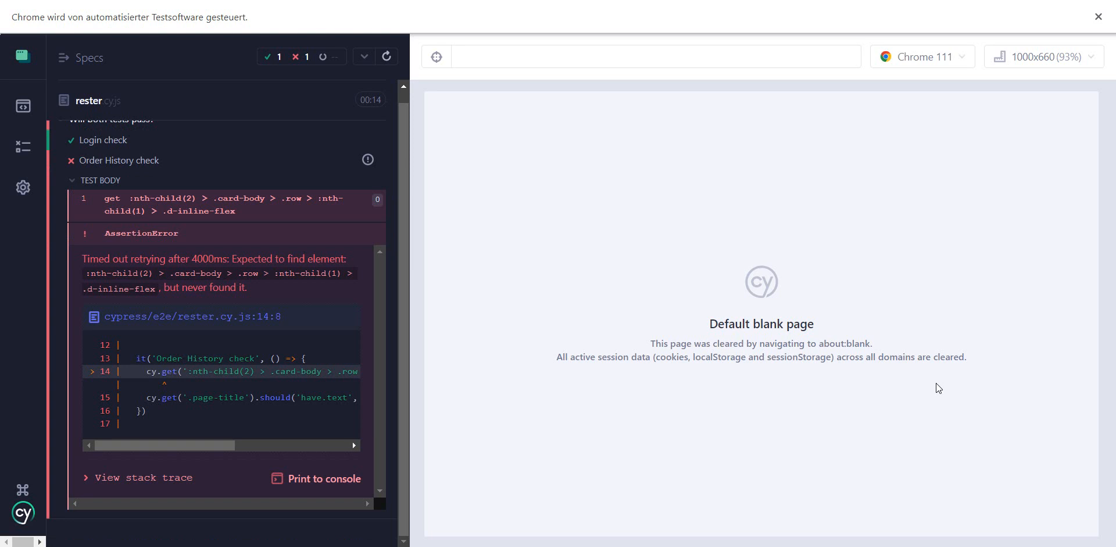
{"action": "mouse_move", "coordinate": [897, 387]}
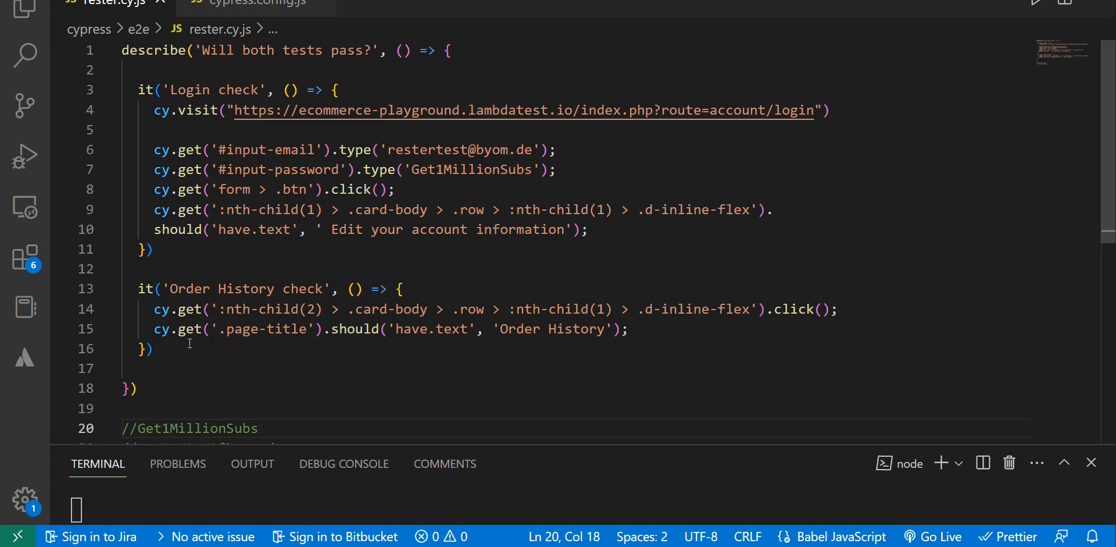
{"action": "mouse_move", "coordinate": [446, 349]}
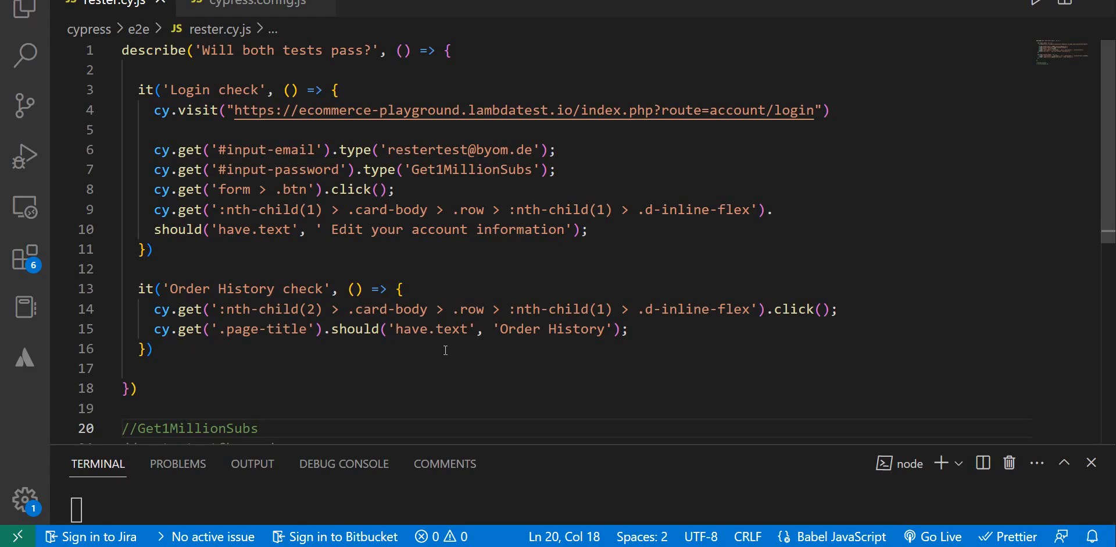
{"action": "mouse_move", "coordinate": [165, 347]}
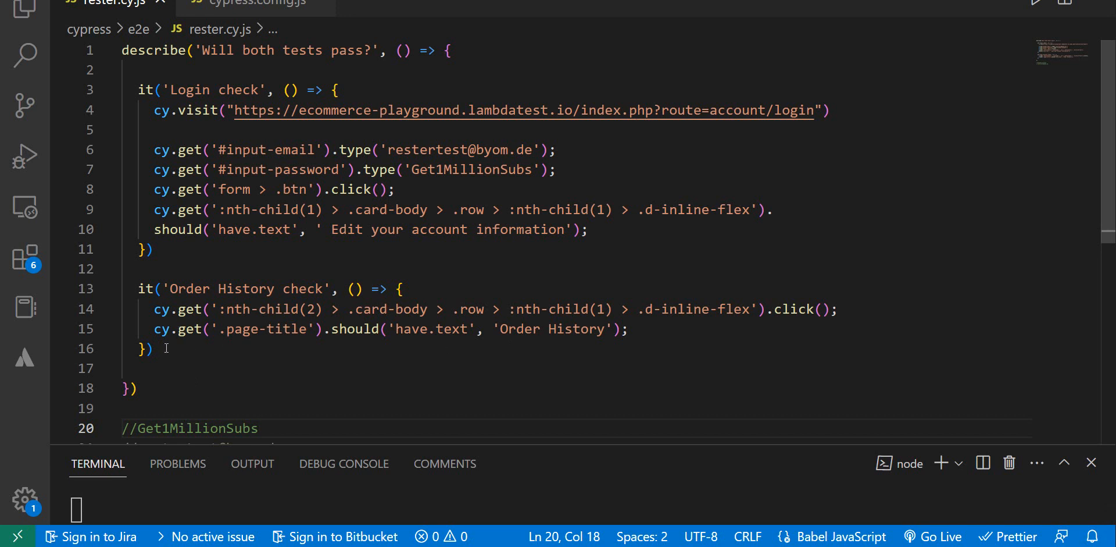
{"action": "mouse_move", "coordinate": [164, 355]}
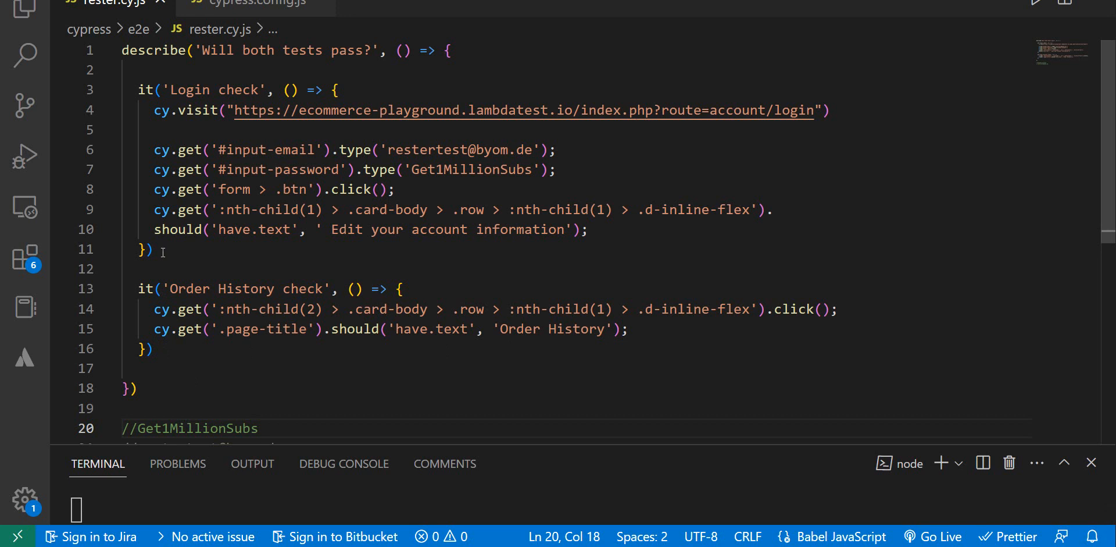
{"action": "mouse_move", "coordinate": [165, 347]}
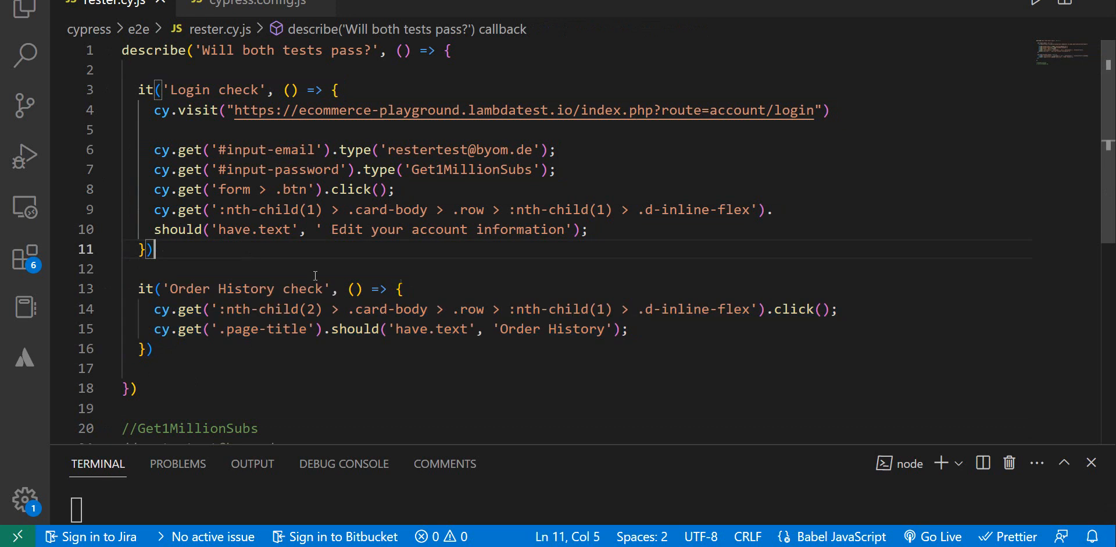
{"action": "mouse_move", "coordinate": [558, 322]}
{"action": "type", "text": "beforeEach("}
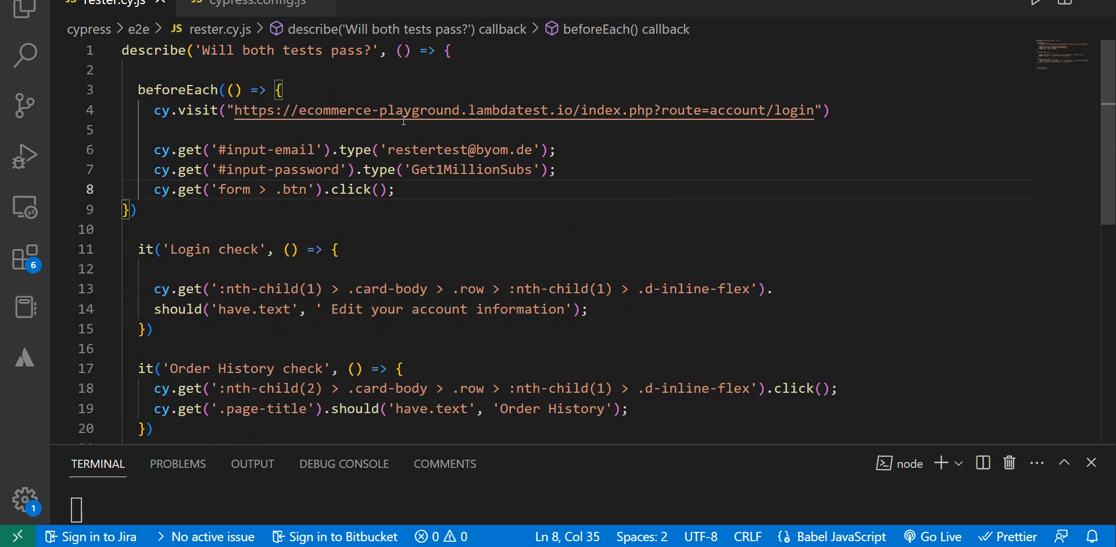
Tidy the new beforeEach login block by removing its blank line
{"action": "key", "text": "Backspace"}
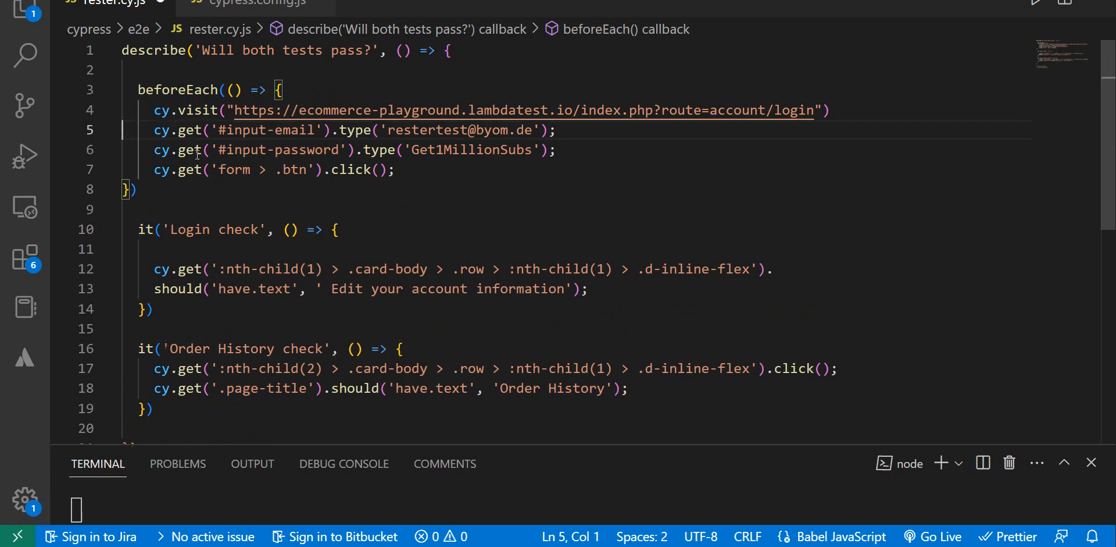
{"action": "mouse_move", "coordinate": [150, 113]}
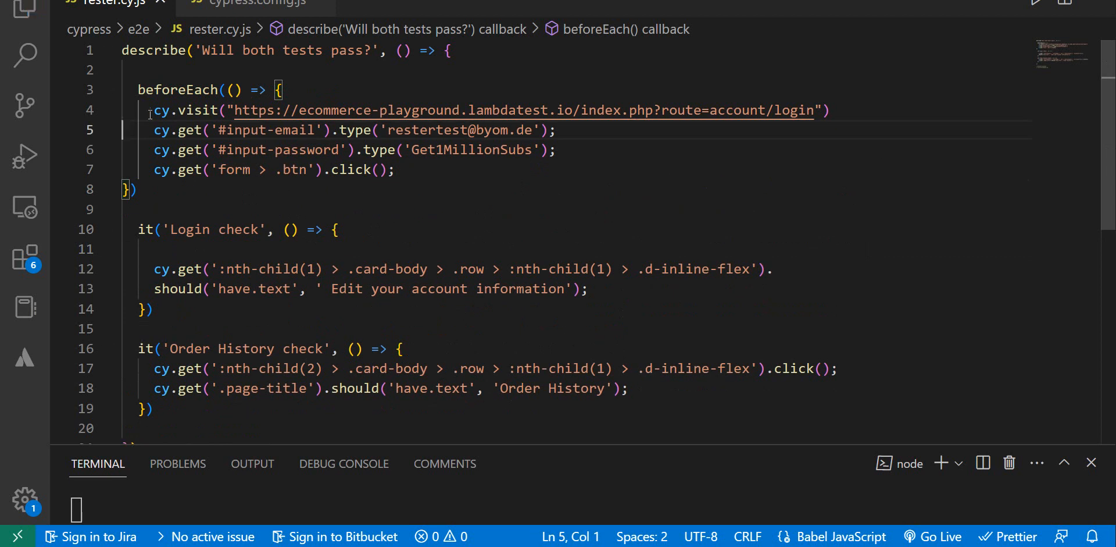
{"action": "mouse_move", "coordinate": [655, 179]}
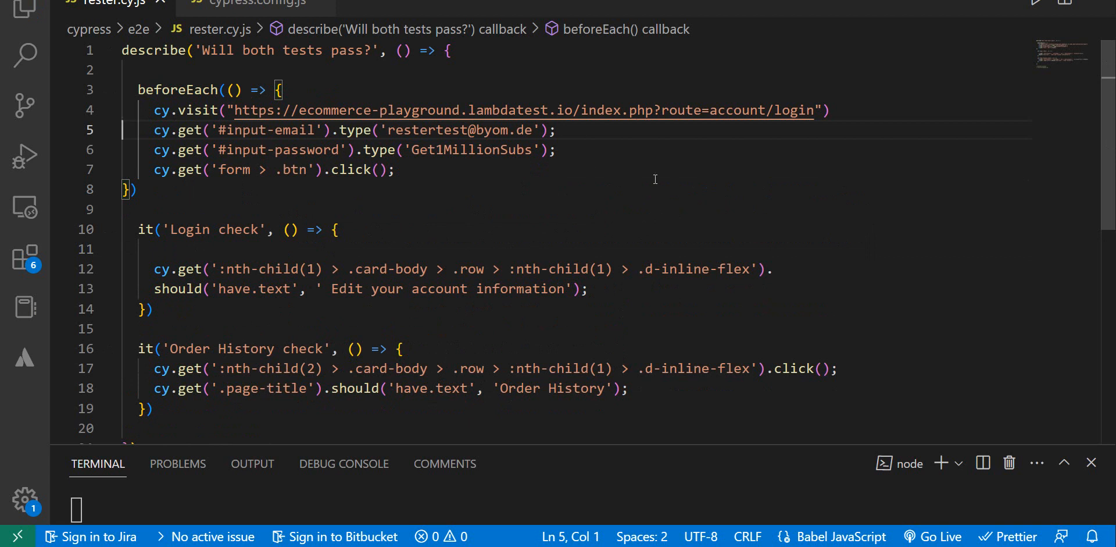
{"action": "scroll", "scroll_direction": "down", "scroll_amount": 3}
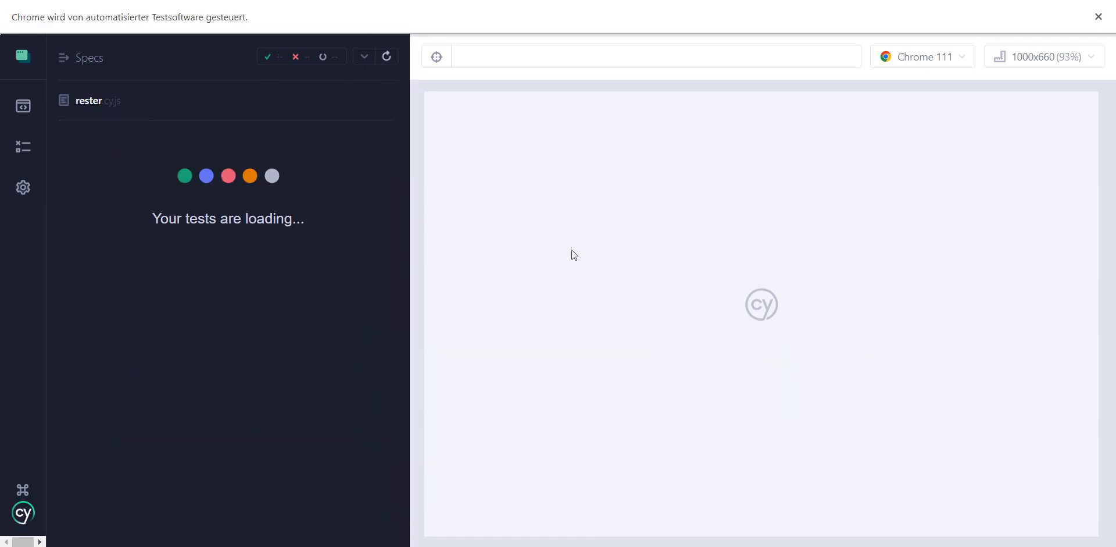
{"action": "mouse_move", "coordinate": [868, 430]}
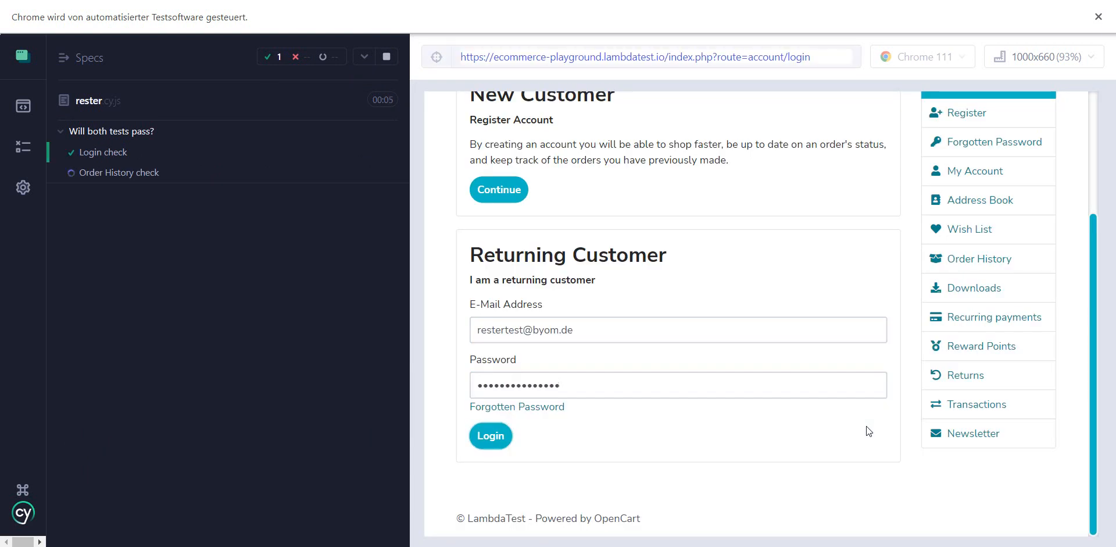
Rerun rester.cy.js so Login check and Order History check both pass
{"action": "left_click", "coordinate": [489, 435]}
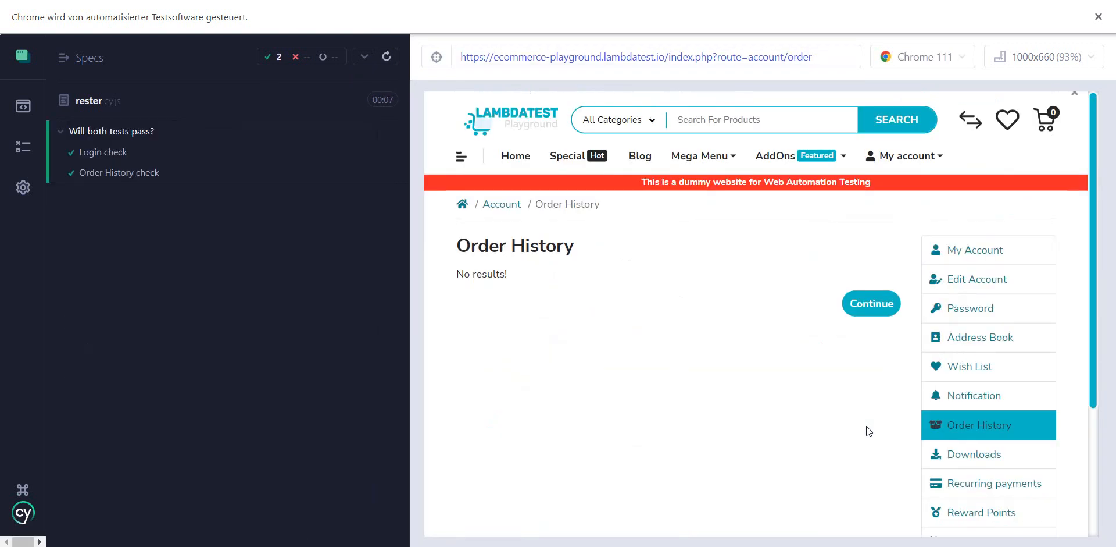
{"action": "mouse_move", "coordinate": [658, 395]}
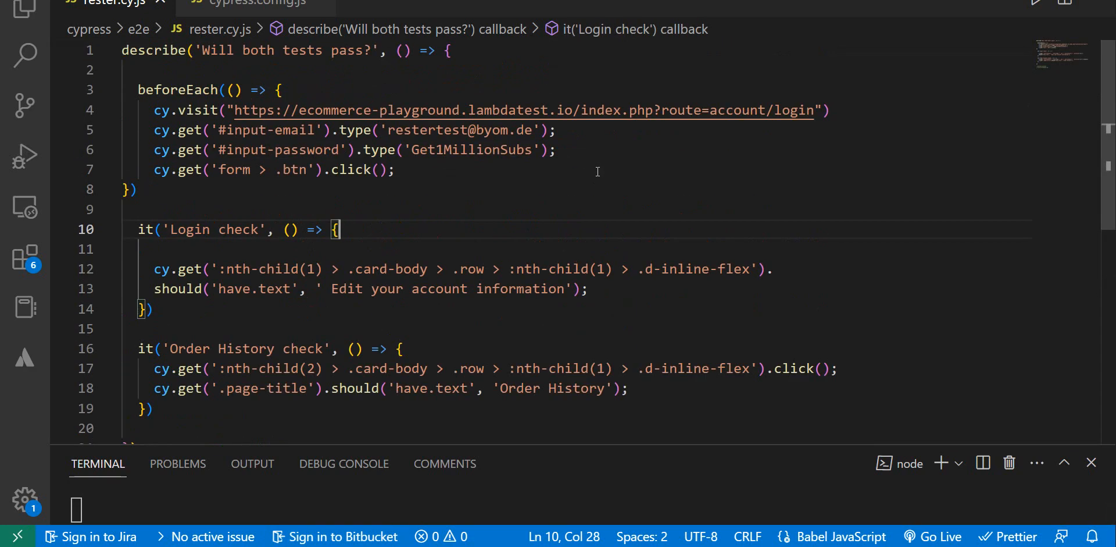
Review cypress.config.js, where testIsolation: false is still commented out in the e2e block
{"action": "scroll", "scroll_direction": "down", "scroll_amount": 3}
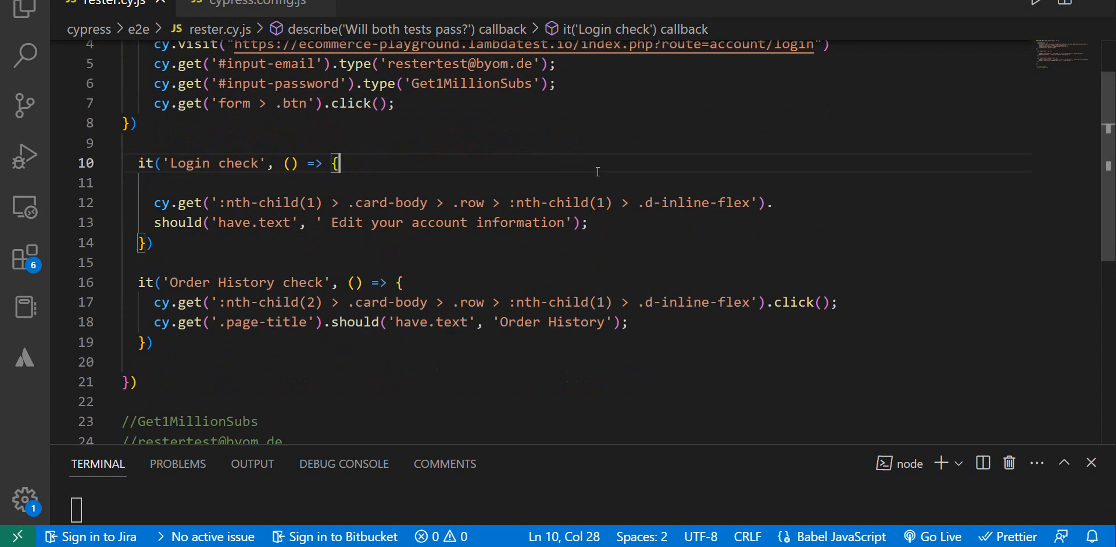
{"action": "scroll", "scroll_direction": "up", "scroll_amount": 3}
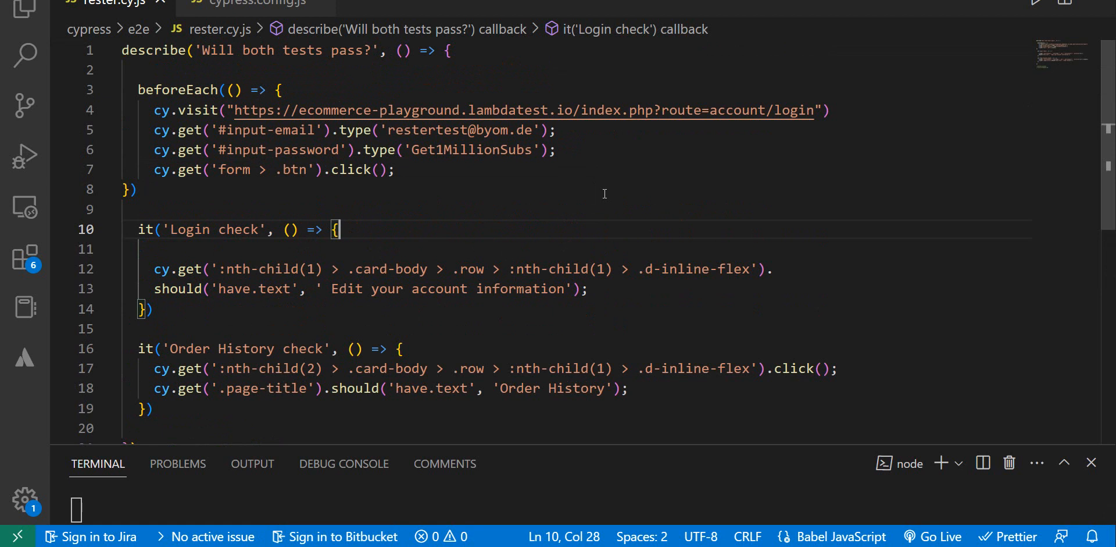
{"action": "left_click", "coordinate": [256, 4]}
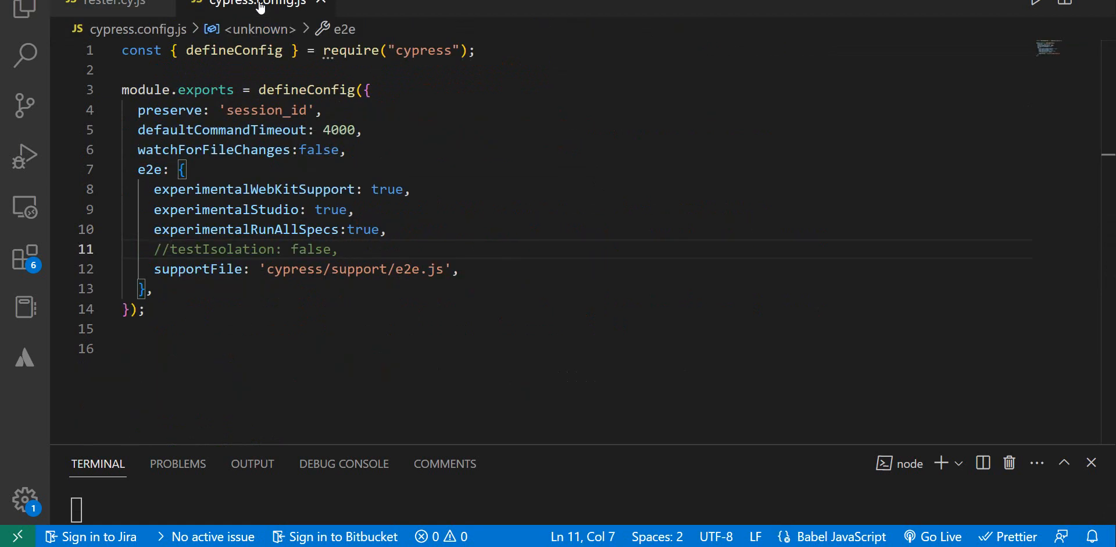
{"action": "left_click", "coordinate": [24, 11]}
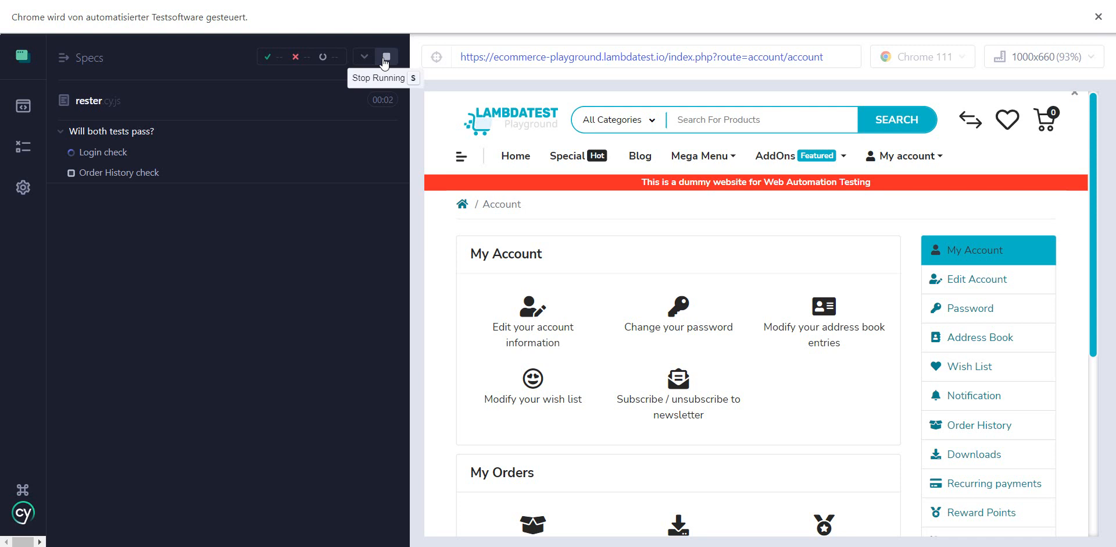
Stop the run, relaunch E2E testing in Chrome and rerun rester.cy.js with both tests green
{"action": "left_click", "coordinate": [385, 56]}
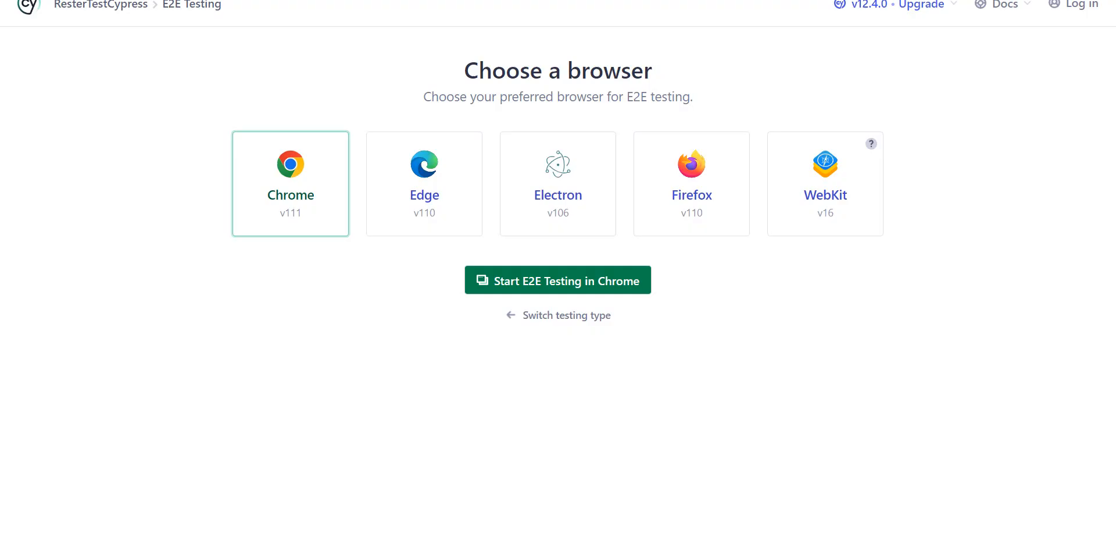
{"action": "left_click", "coordinate": [557, 280]}
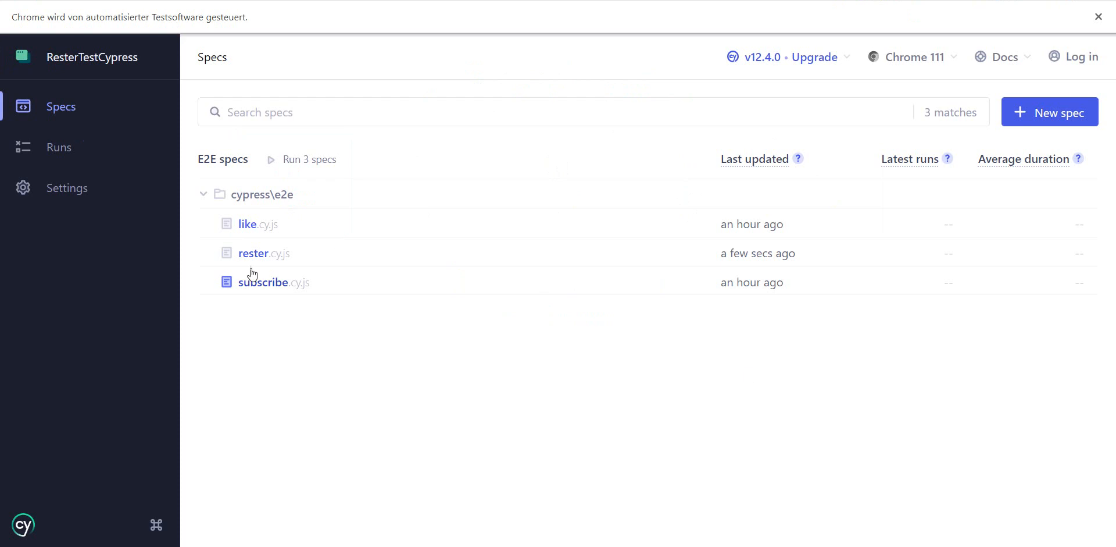
{"action": "left_click", "coordinate": [253, 253]}
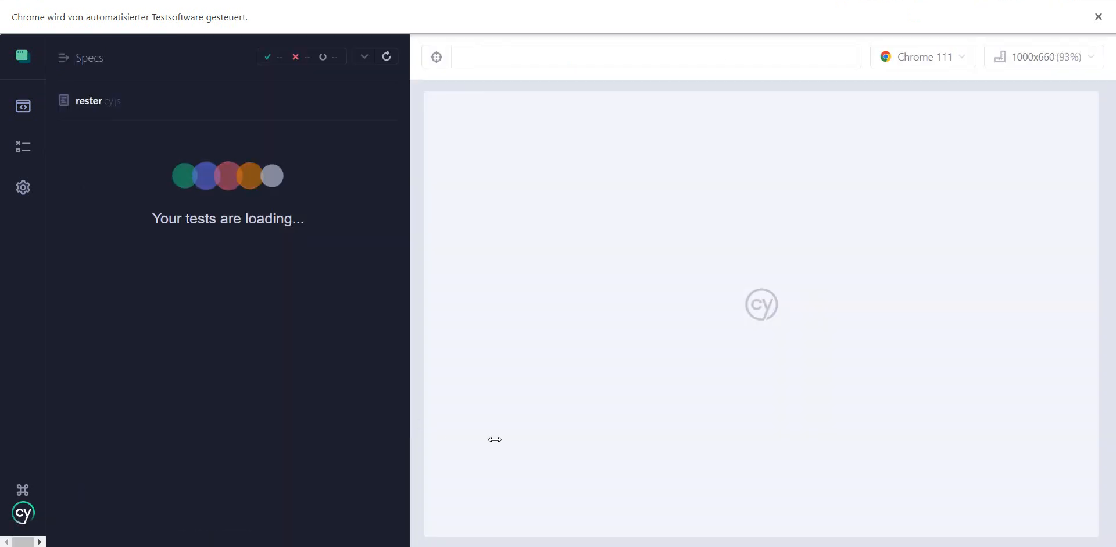
{"action": "mouse_move", "coordinate": [497, 445]}
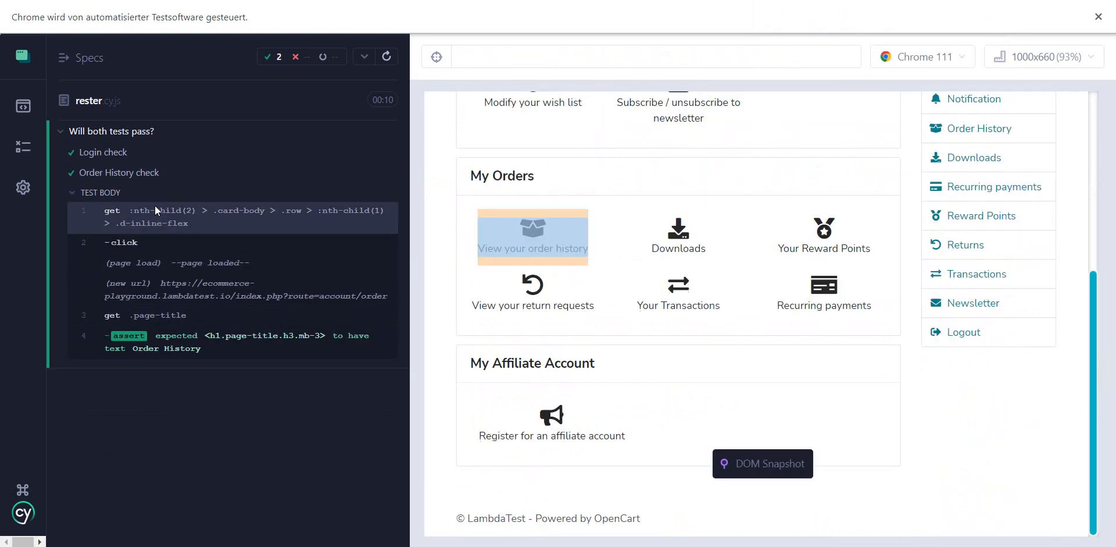
{"action": "left_click", "coordinate": [533, 237]}
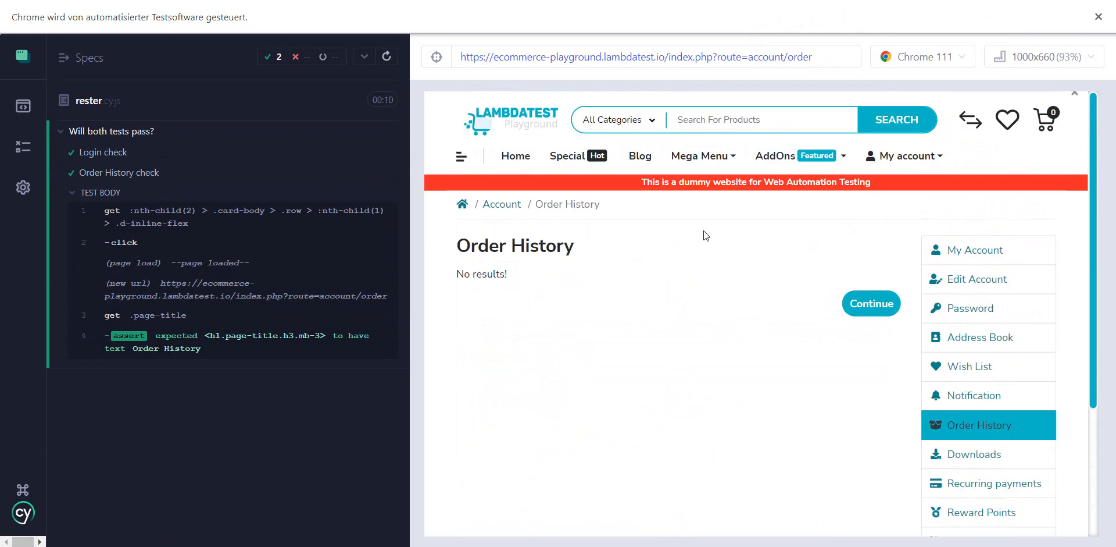
{"action": "mouse_move", "coordinate": [711, 405]}
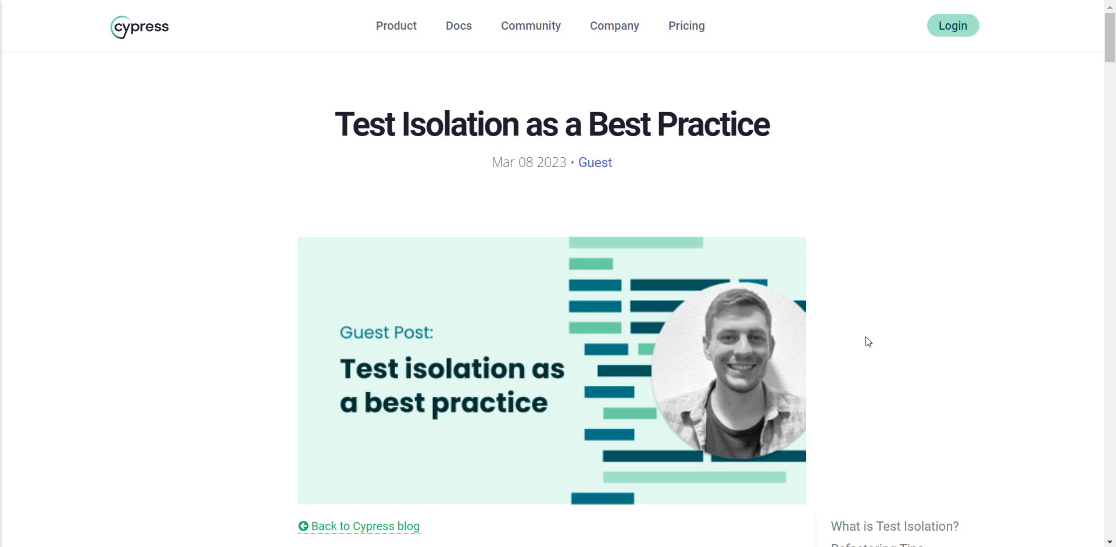
Switch to the browser tab with the Cypress blog post 'Test Isolation as a Best Practice'
{"action": "double_click", "coordinate": [352, 124]}
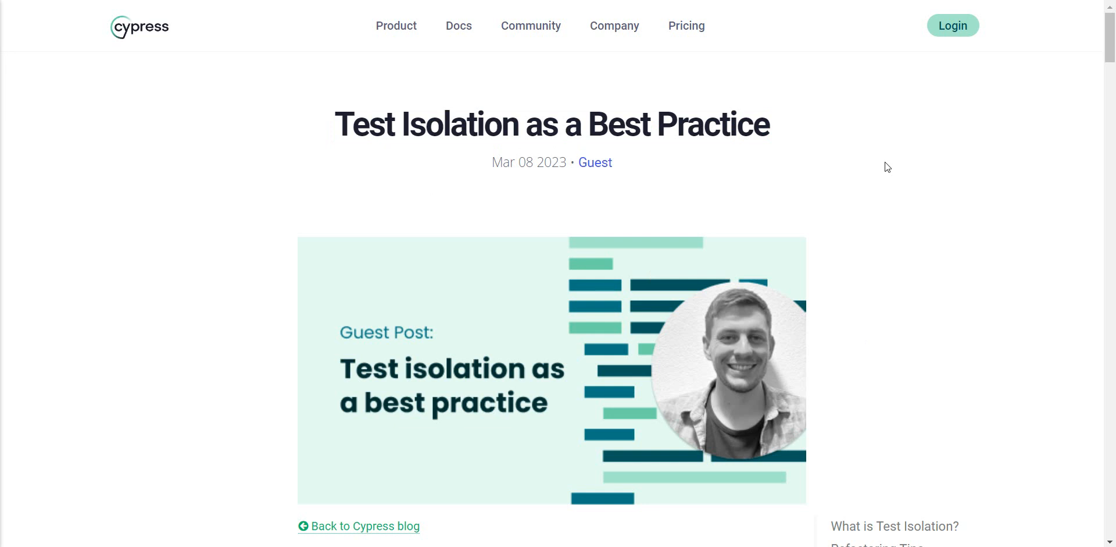
{"action": "mouse_move", "coordinate": [710, 498]}
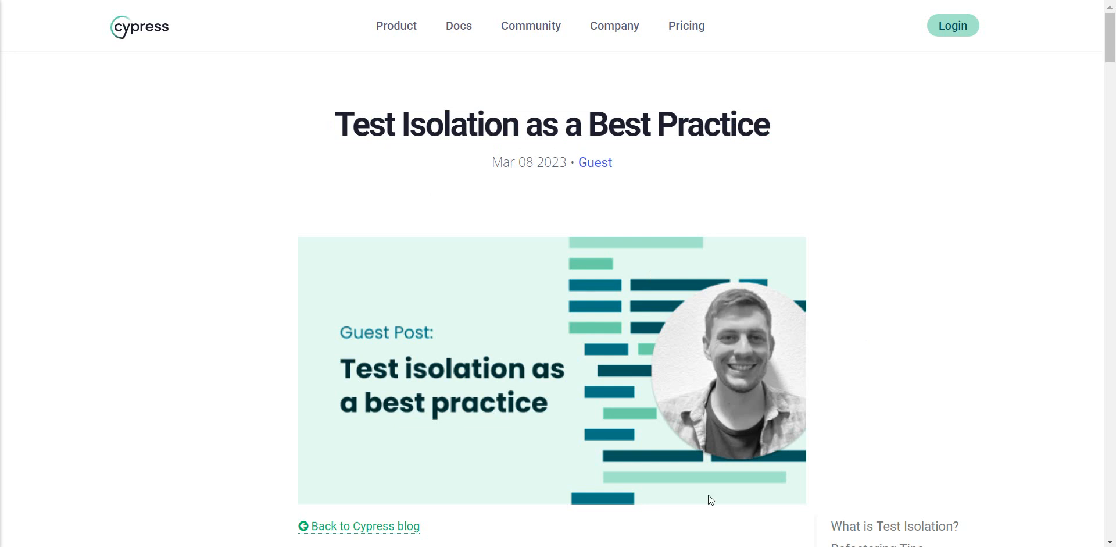